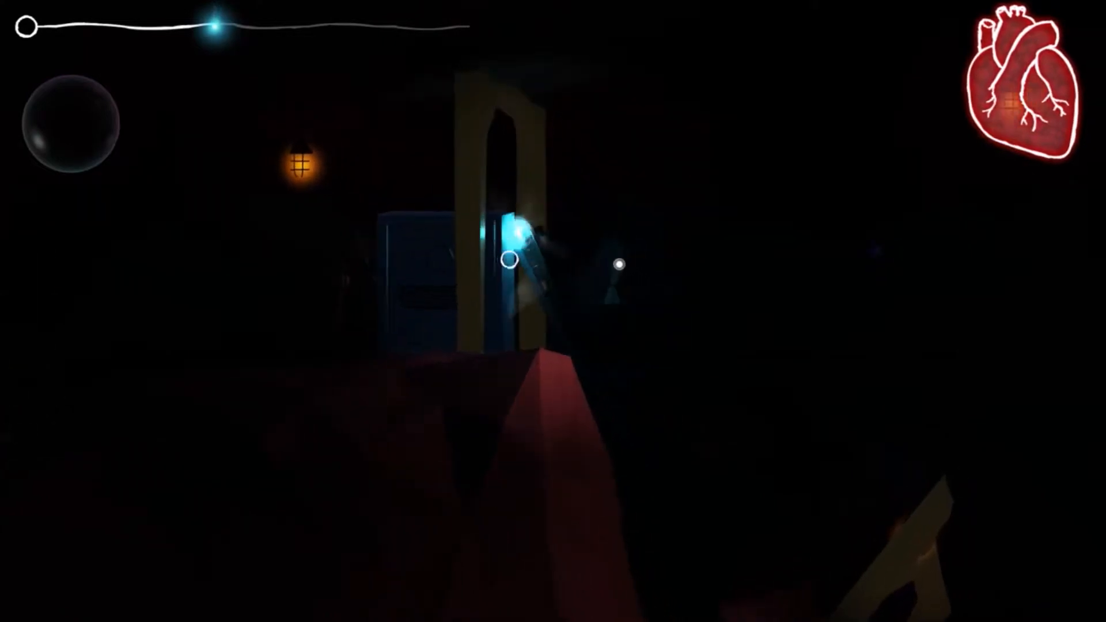
pyautogui.moveTo(594, 317)
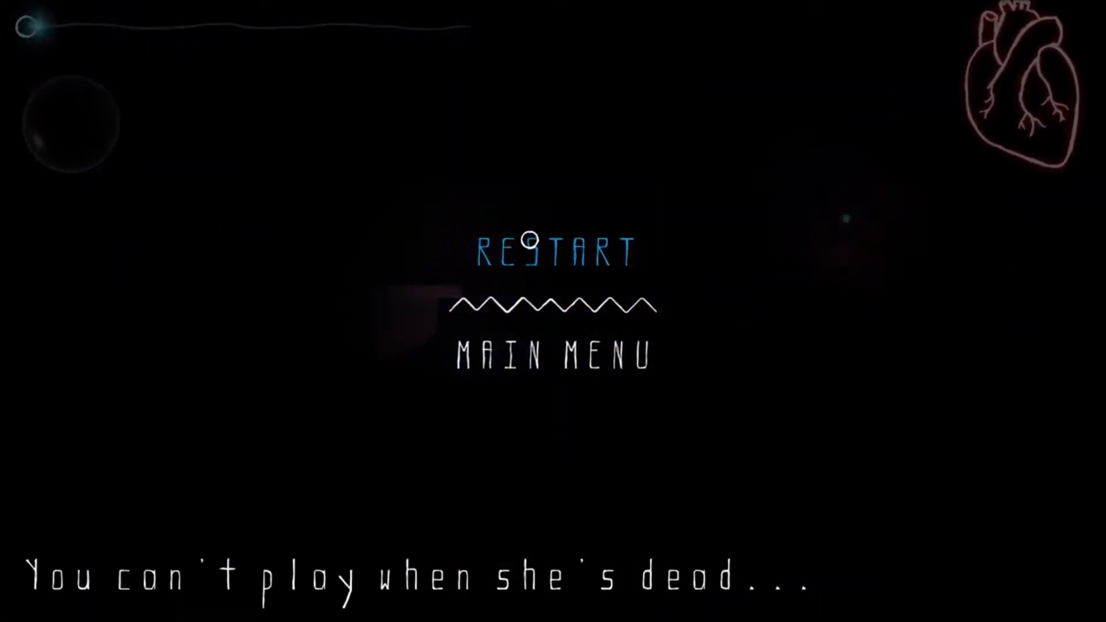
pyautogui.click(556, 248)
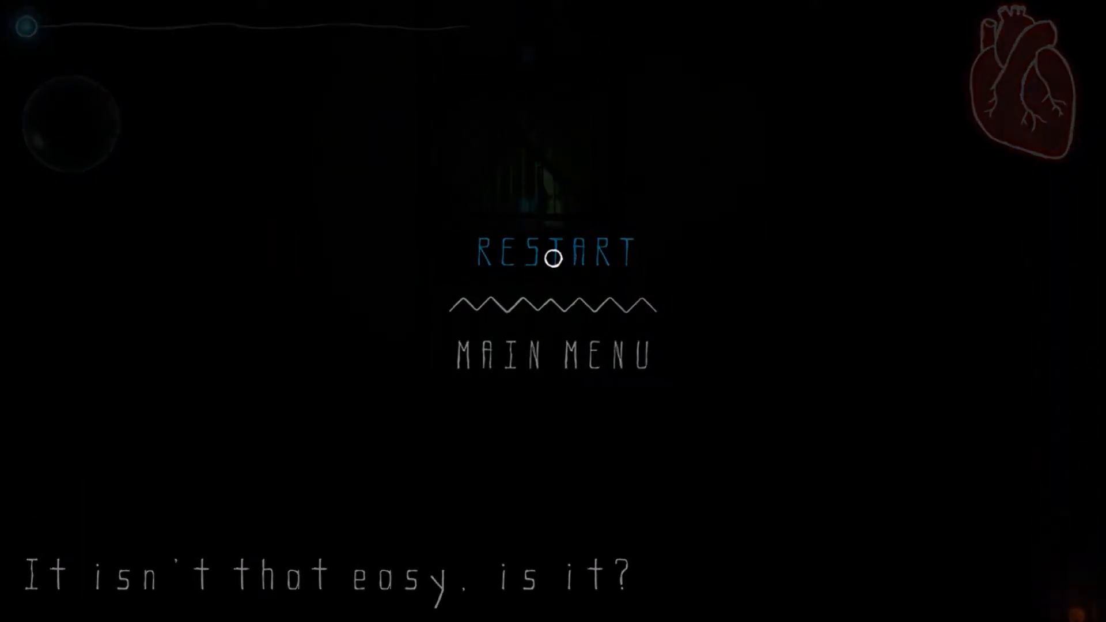
# Retry the mine level from the restart menu after Selma's death
pyautogui.click(553, 252)
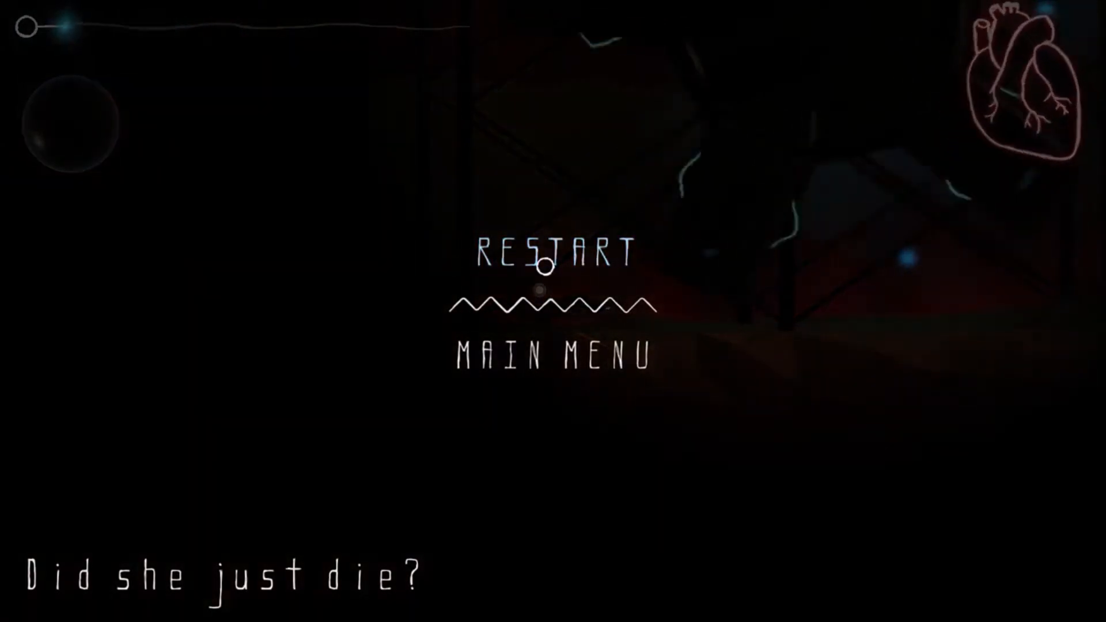
pyautogui.click(554, 254)
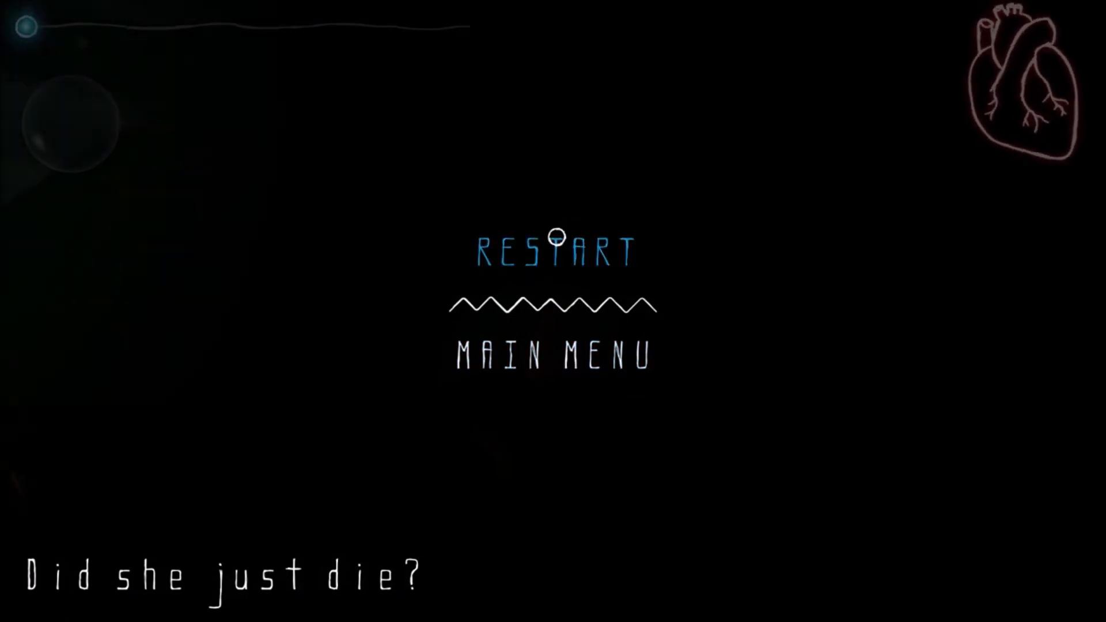
pyautogui.moveTo(560, 269)
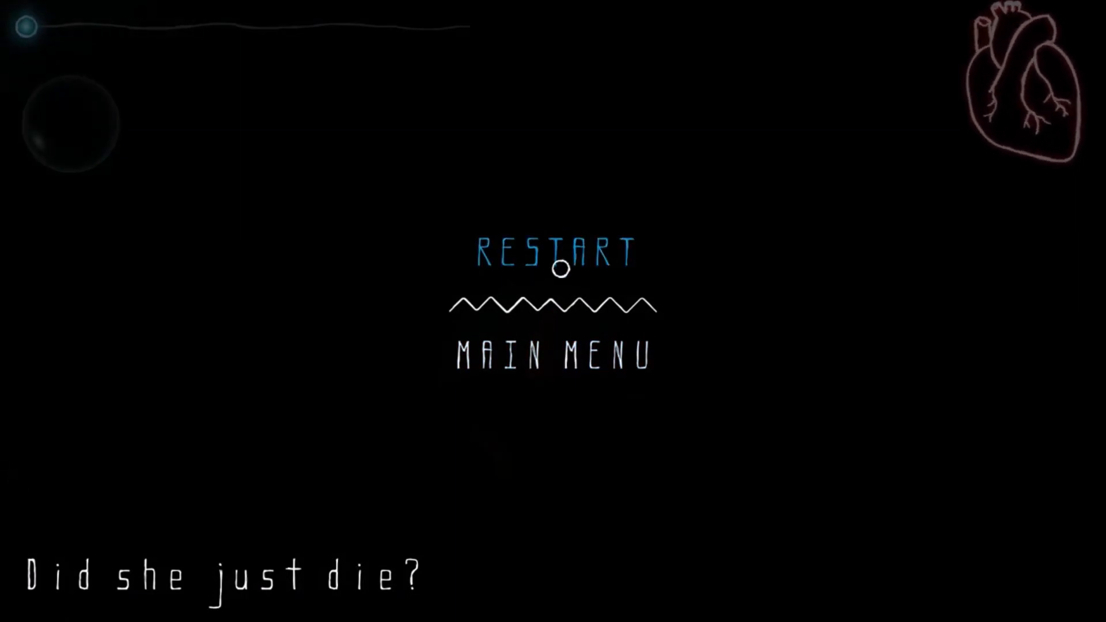
pyautogui.moveTo(601, 248)
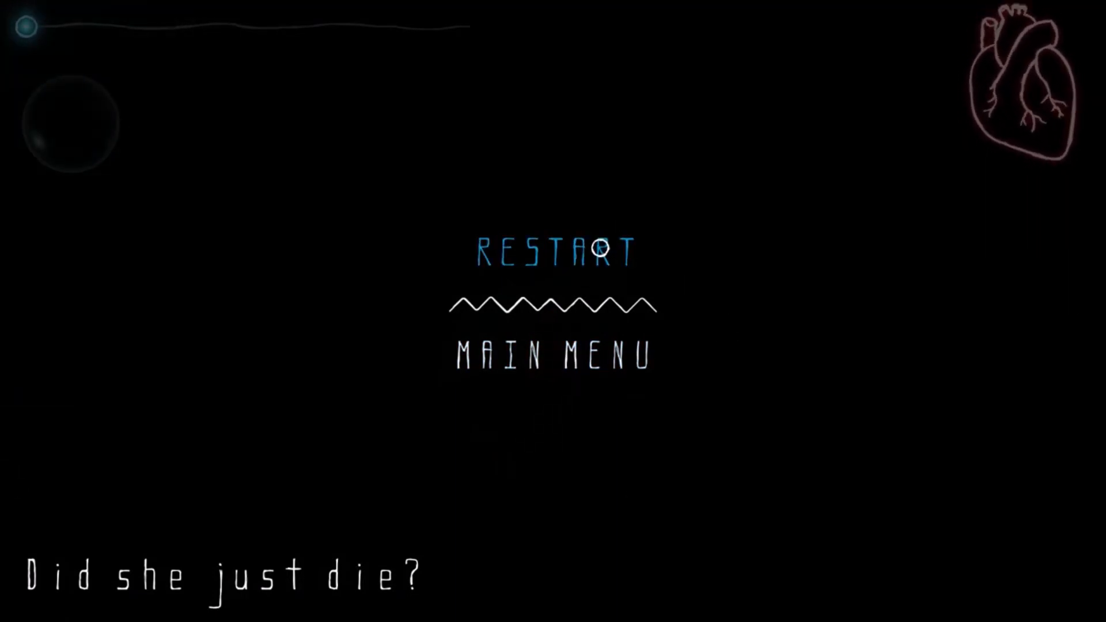
# Choose RESTART on the death menu so Selma respawns beside the wisp
pyautogui.click(553, 251)
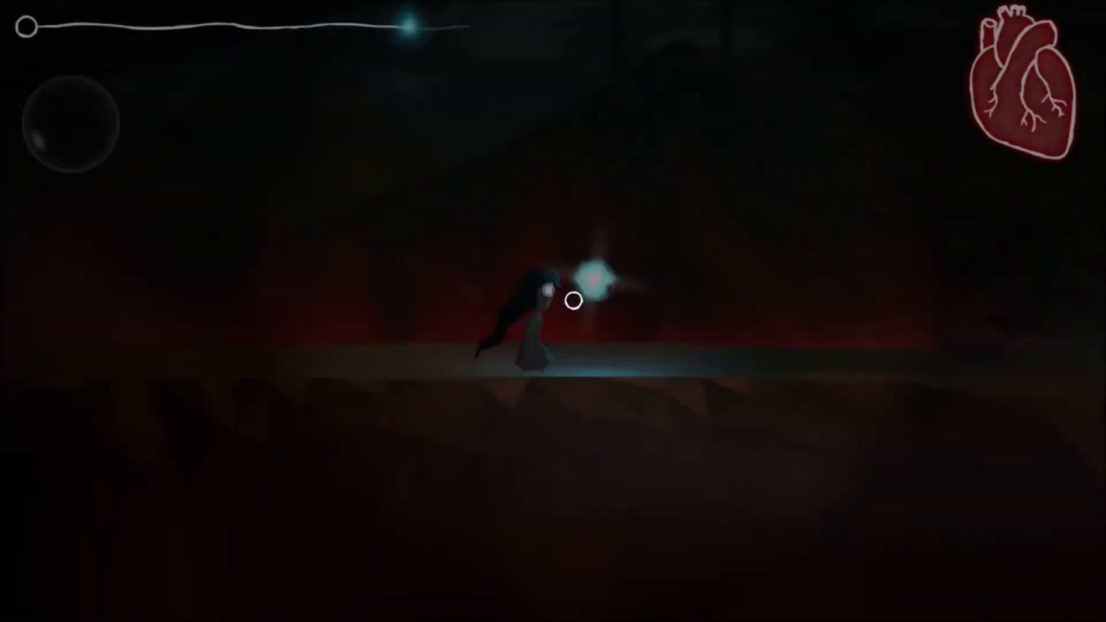